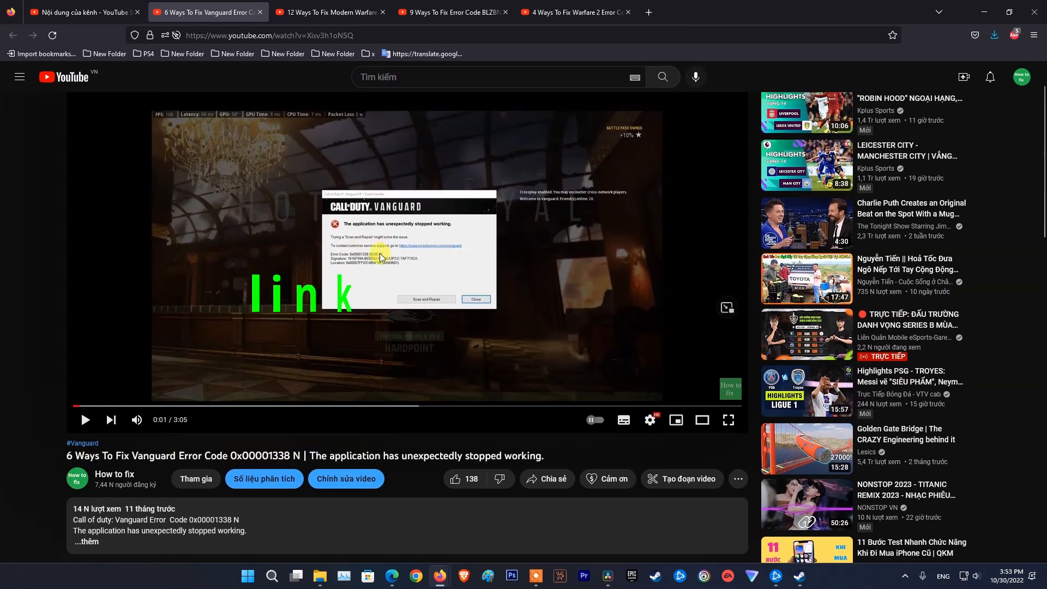
Switch through the Modern Warfare 2 and Battle.net fix video tabs, ending on the Warfare 2 crash handler video
left_click(327, 12)
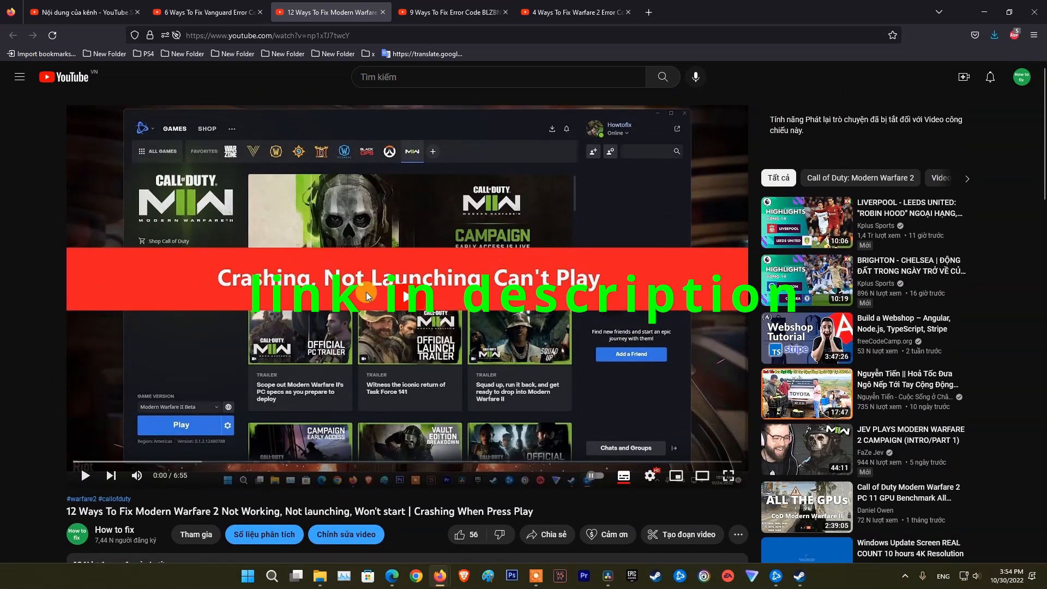
left_click(453, 12)
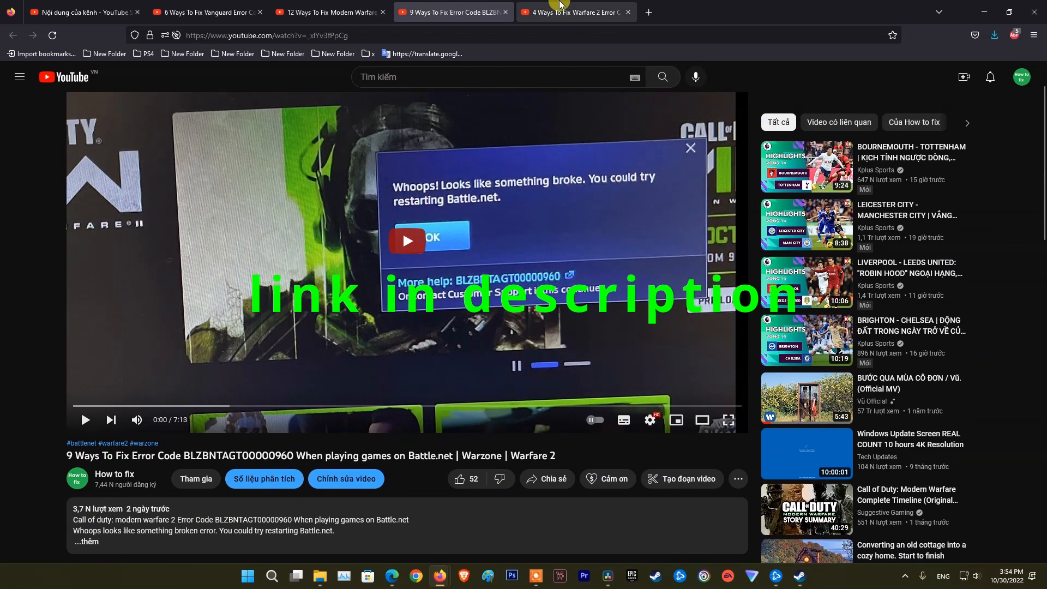
left_click(574, 12)
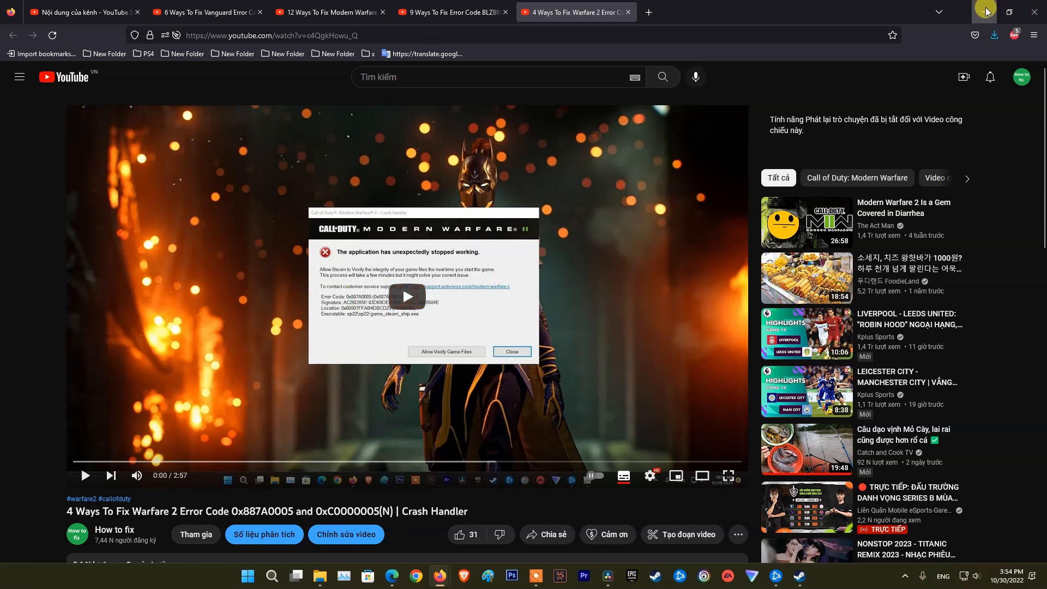
Minimize the browser, launch Razer Cortex from the tray overflow, then Exit All Apps to quit every Razer program
left_click(983, 11)
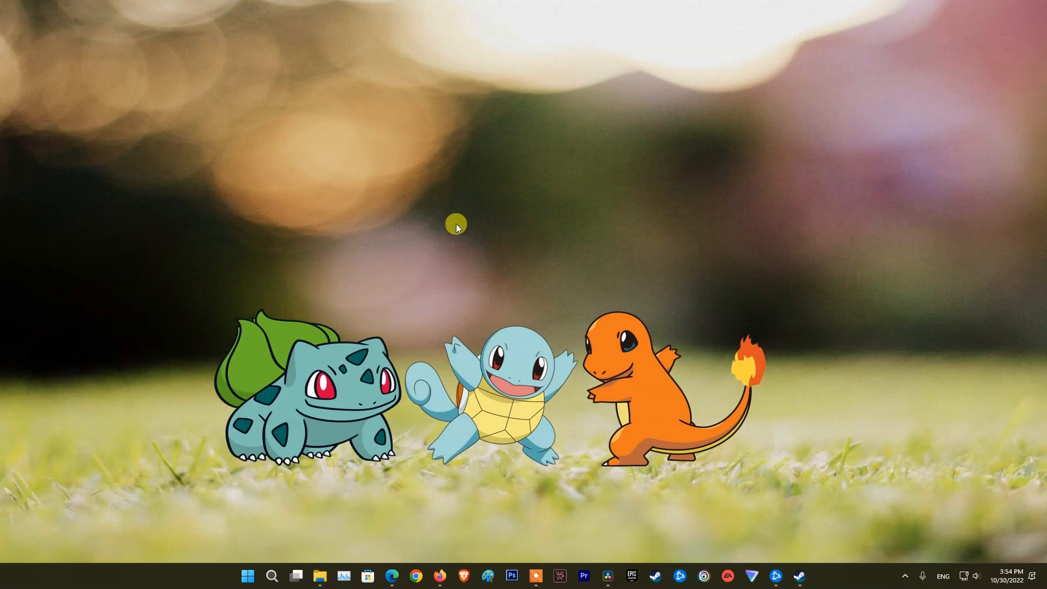
mouse_move(547, 276)
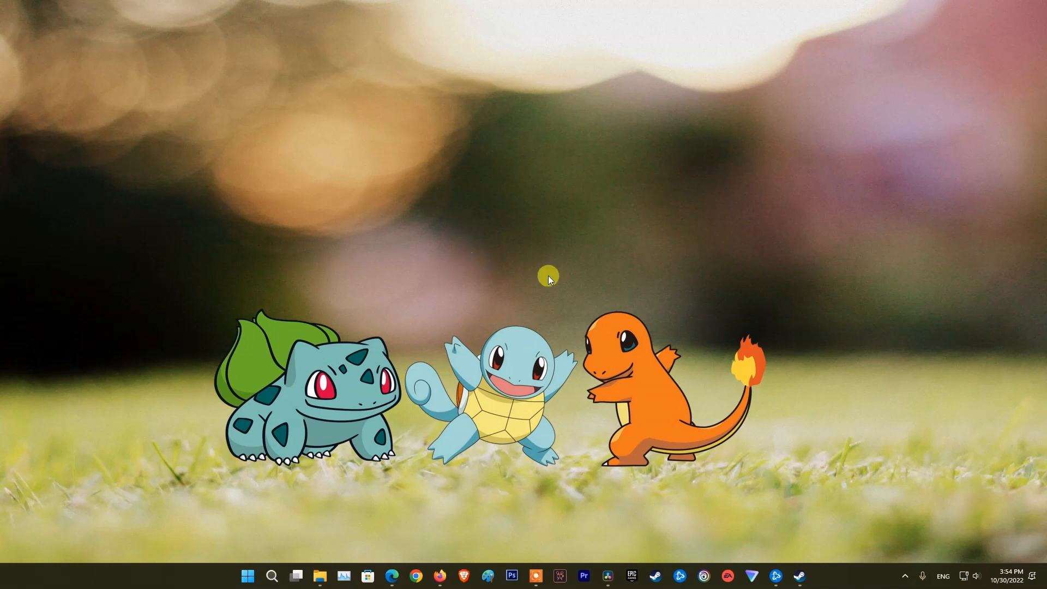
left_click(904, 575)
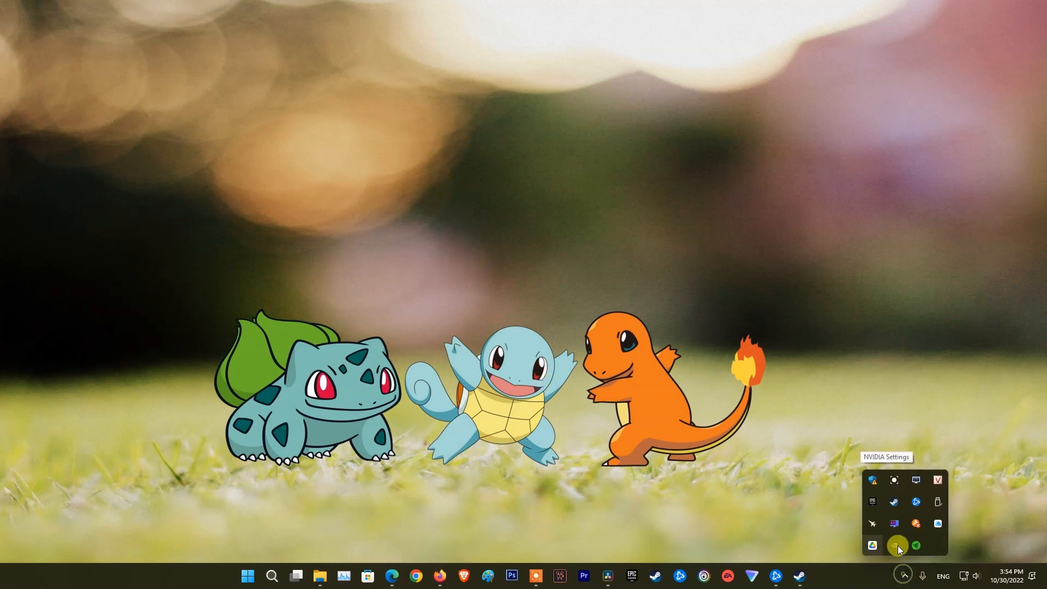
left_click(894, 545)
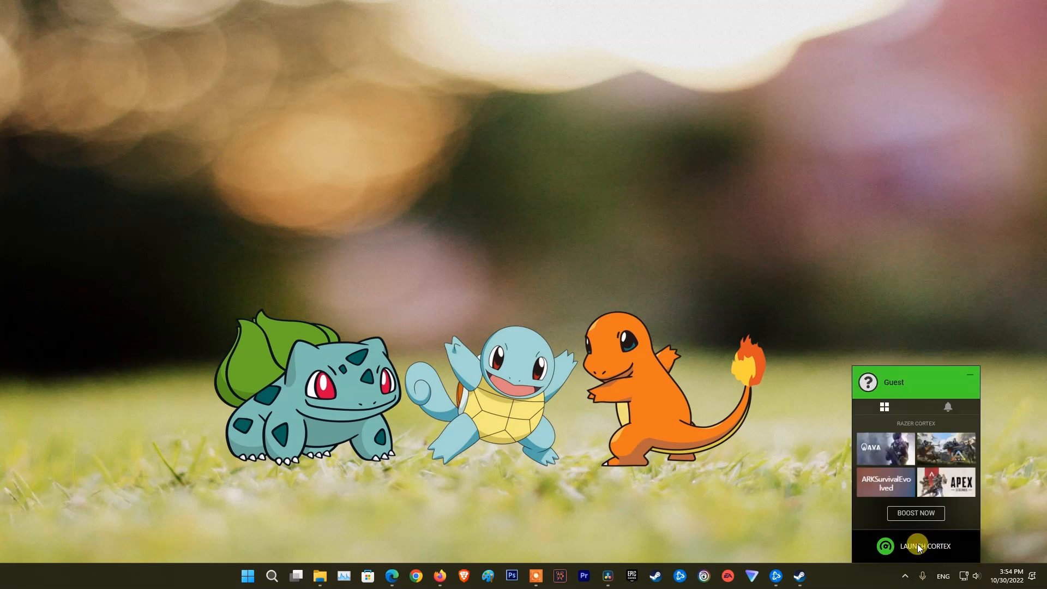
left_click(915, 545)
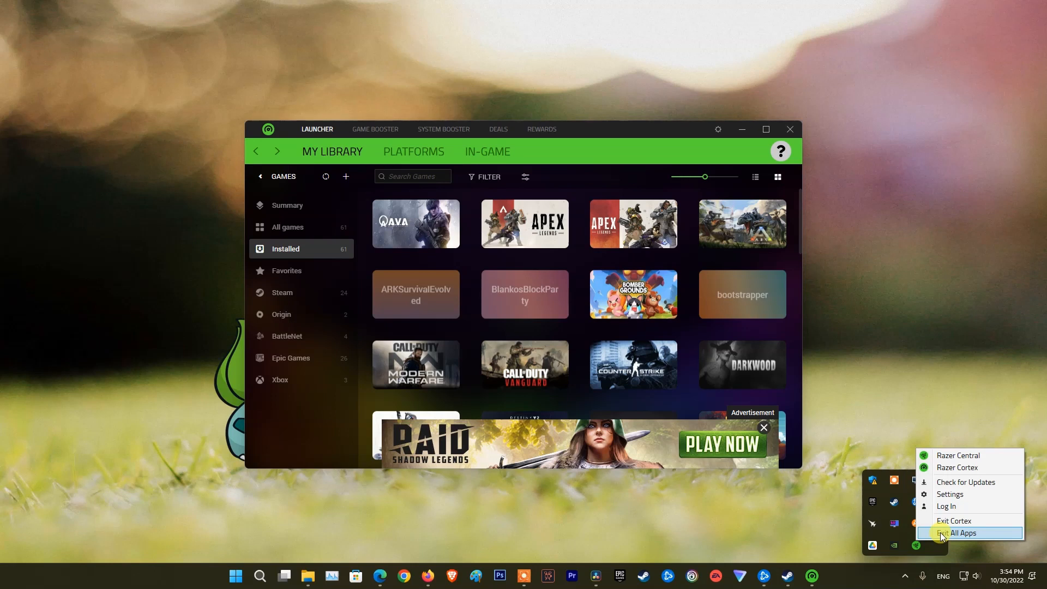
left_click(962, 533)
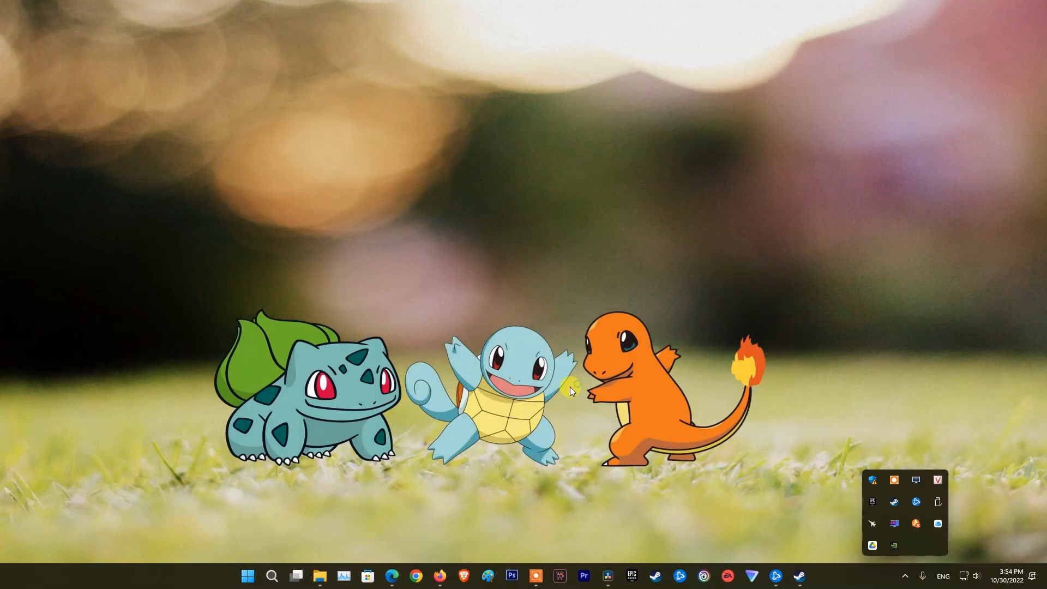
Find 'control Panel' from Start and go to its Uninstall a program list
left_click(247, 575)
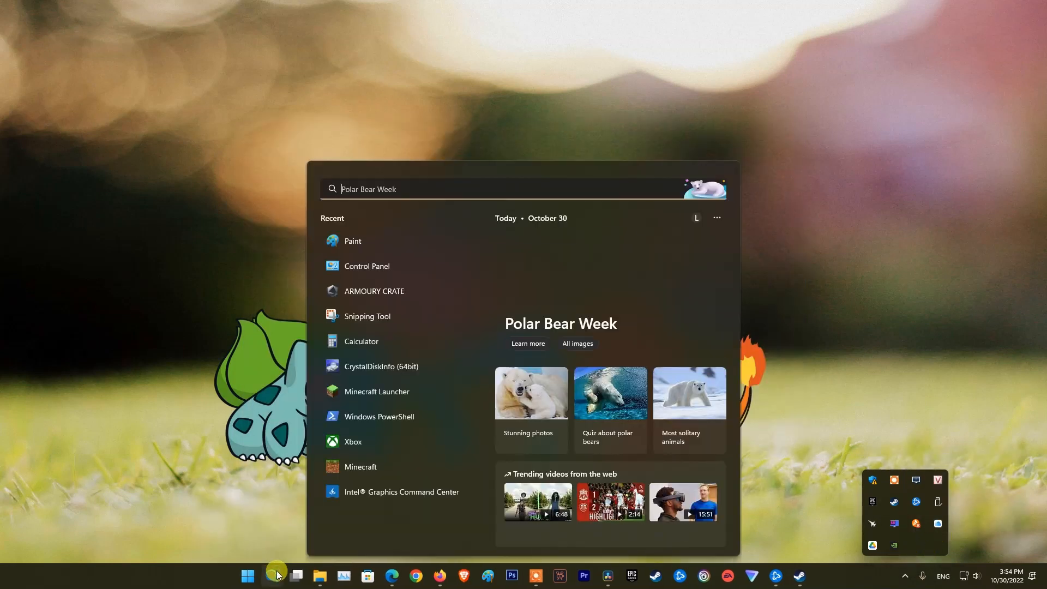
type("control Panel")
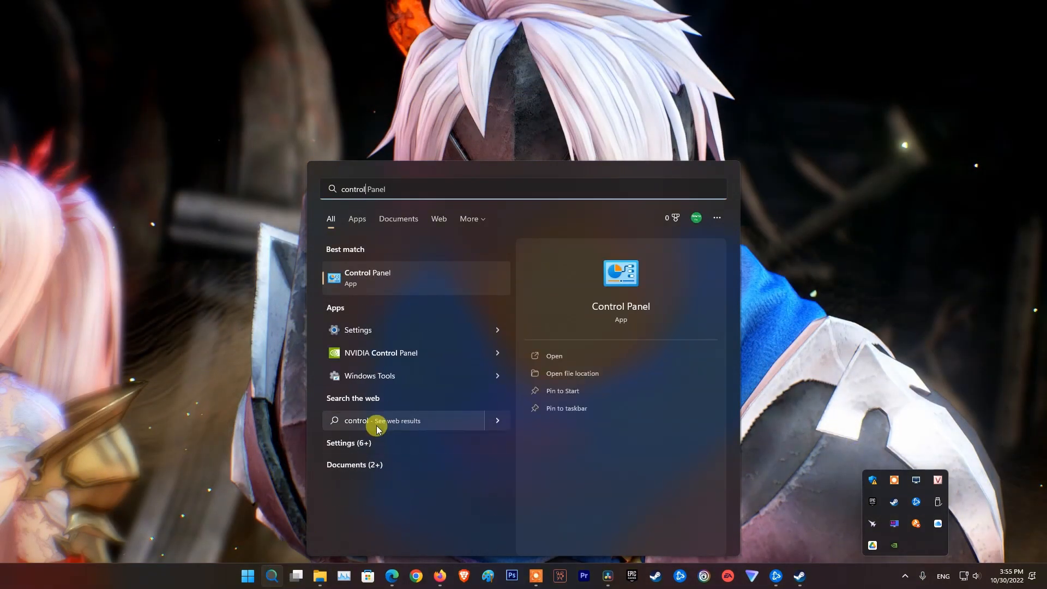
left_click(367, 277)
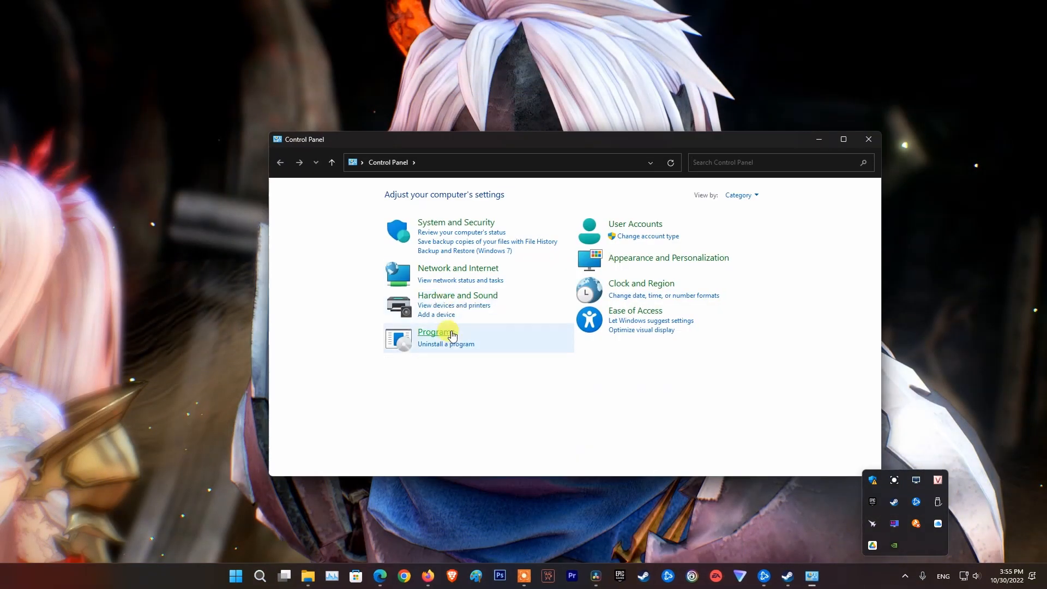
left_click(444, 344)
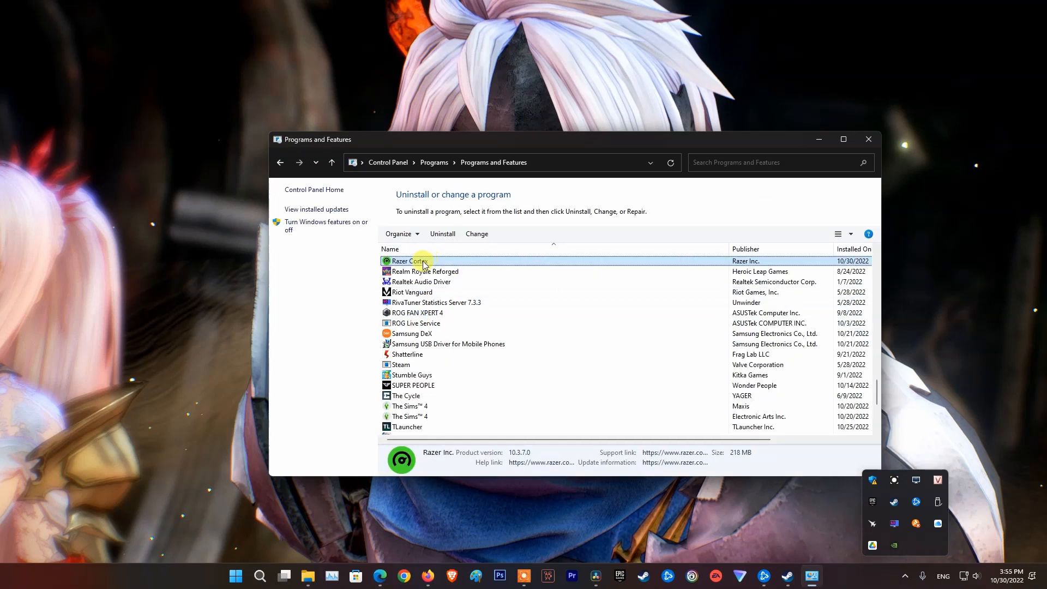
Uninstall Razer Cortex with all its components, acknowledge the removal and close Programs and Features
left_click(442, 233)
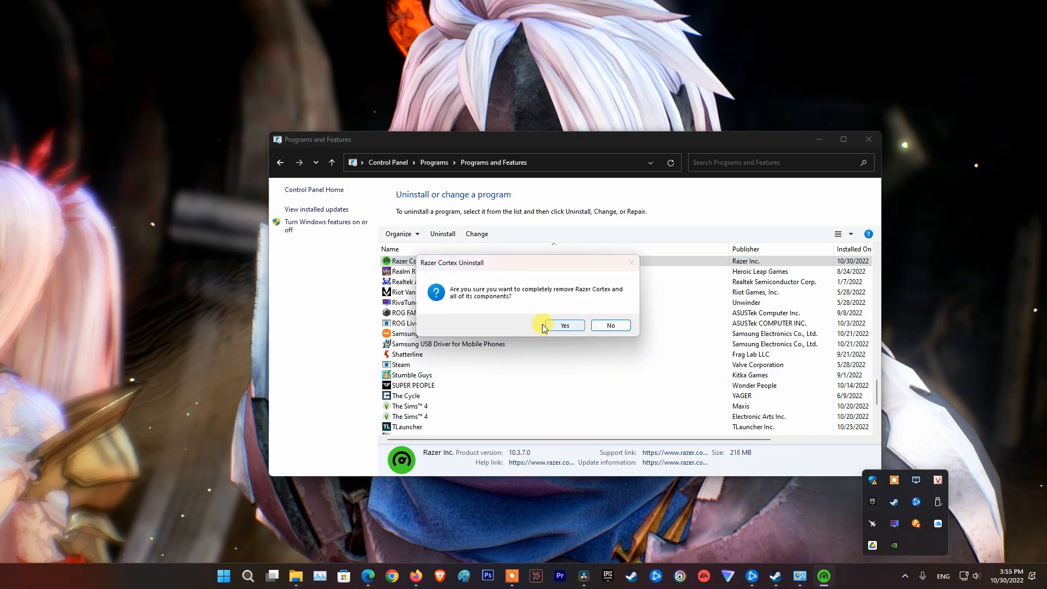
left_click(564, 325)
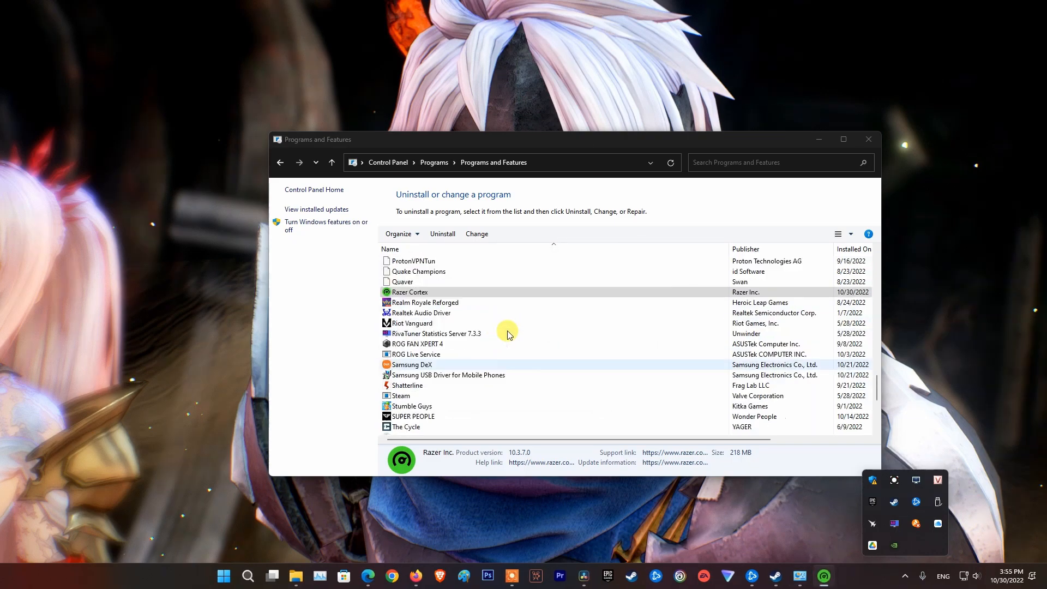
left_click(442, 234)
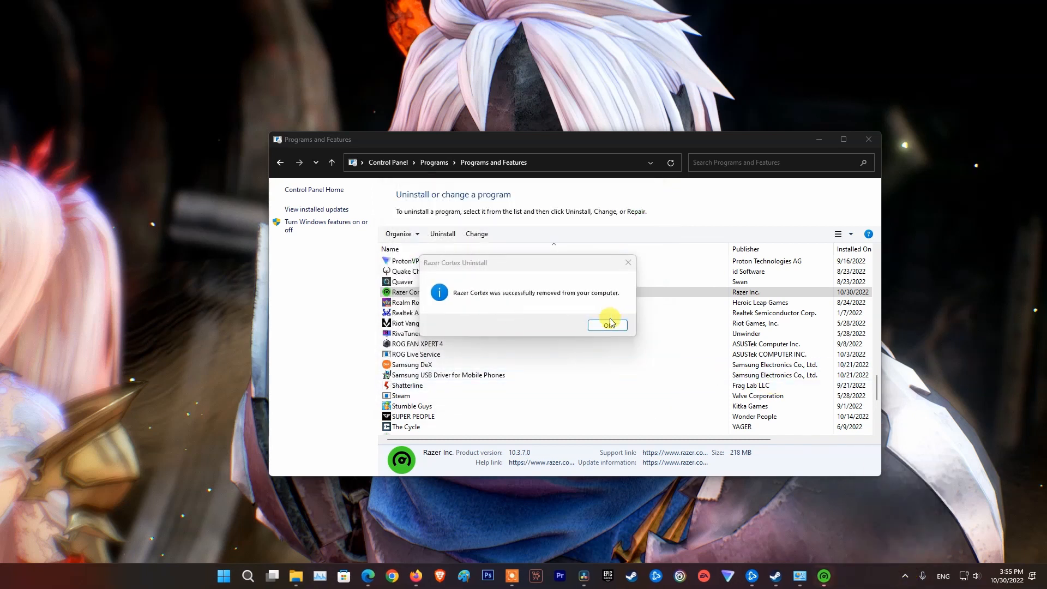
left_click(606, 325)
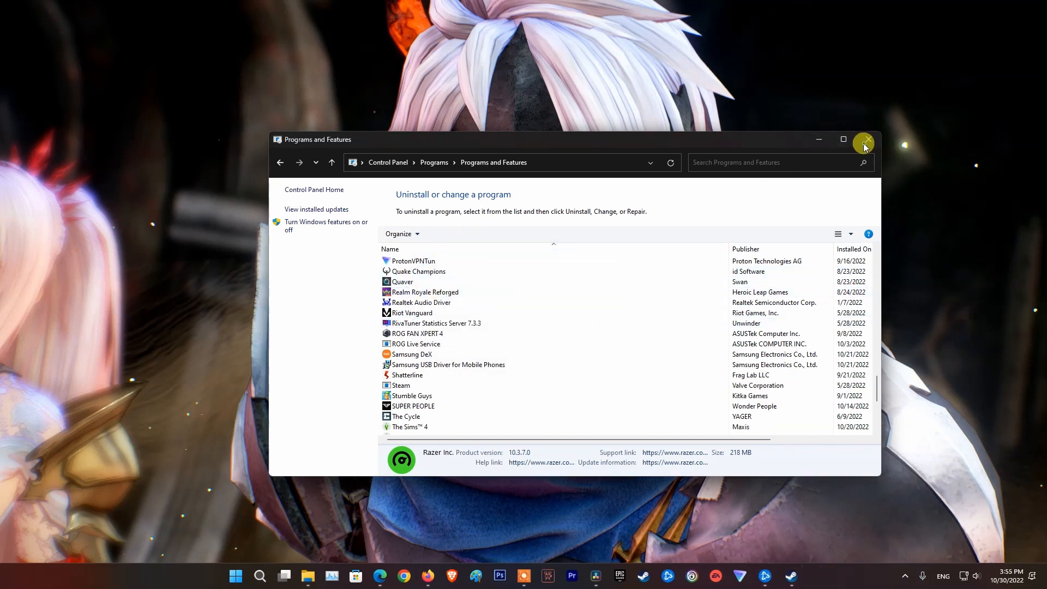
left_click(866, 140)
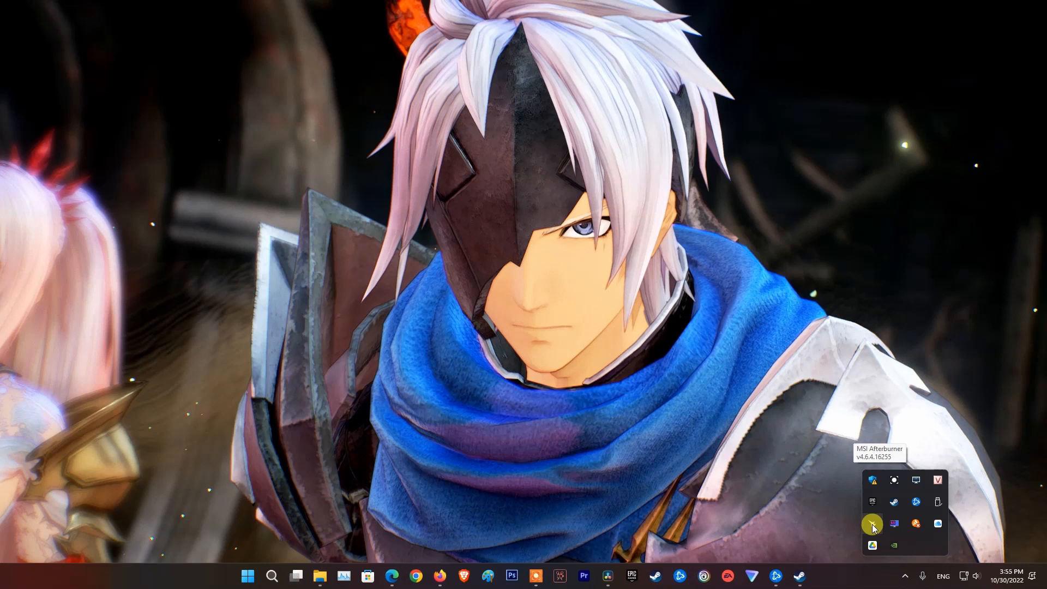
Show the MSI Afterburner monitoring window from the tray and then exit Afterburner
left_click(872, 524)
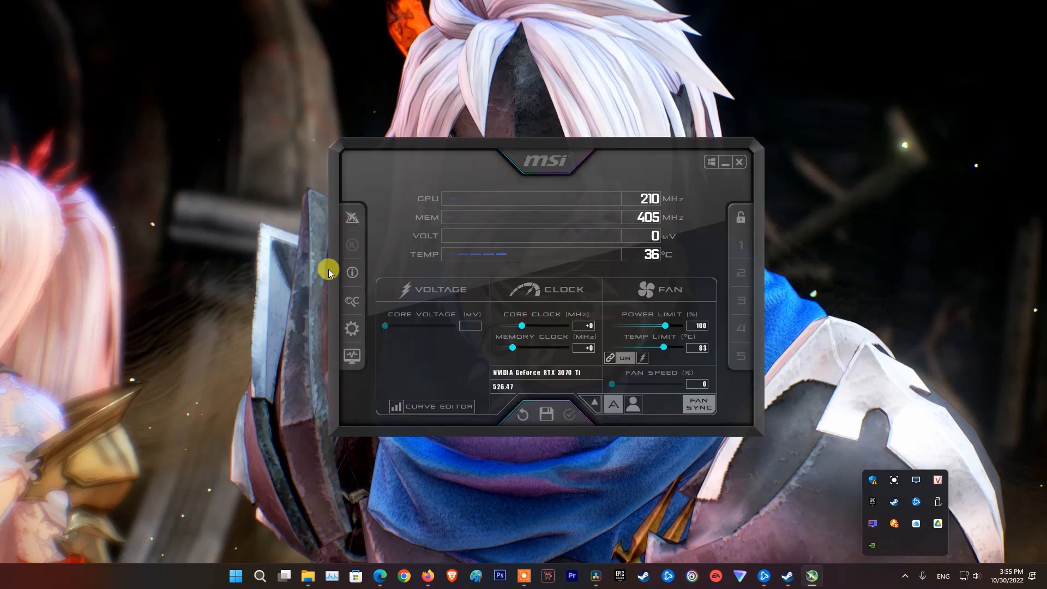
left_click(351, 328)
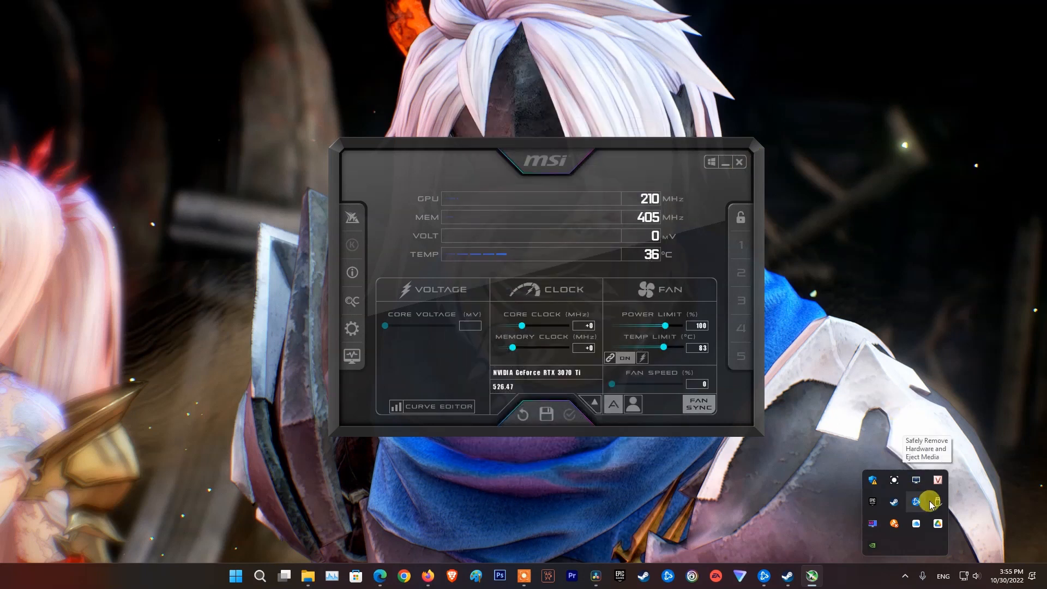
left_click(738, 162)
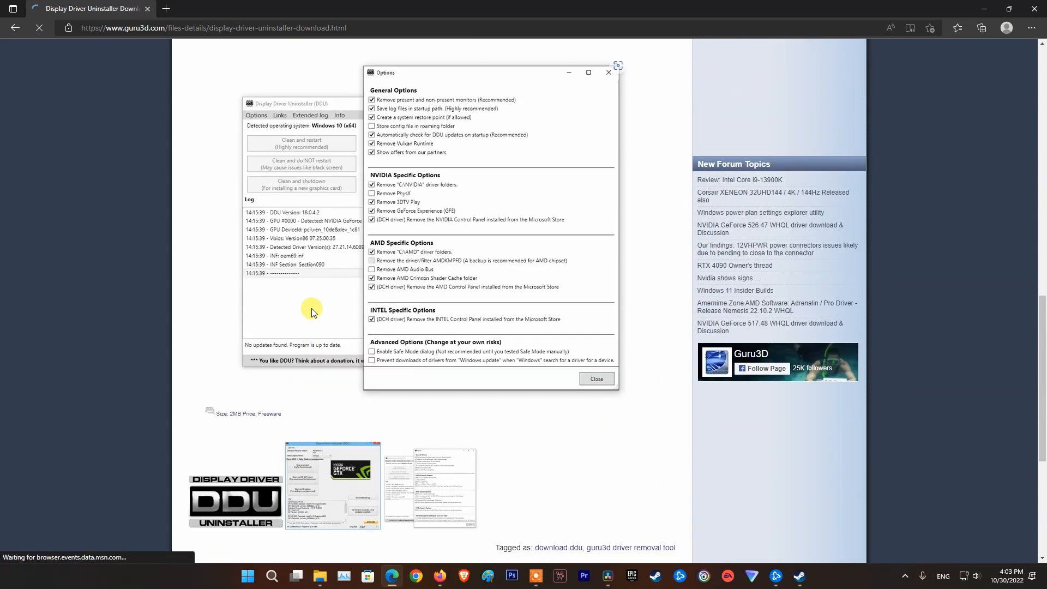
Scroll down the Guru3D Display Driver Uninstaller page through the screenshots section
scroll("down", 3)
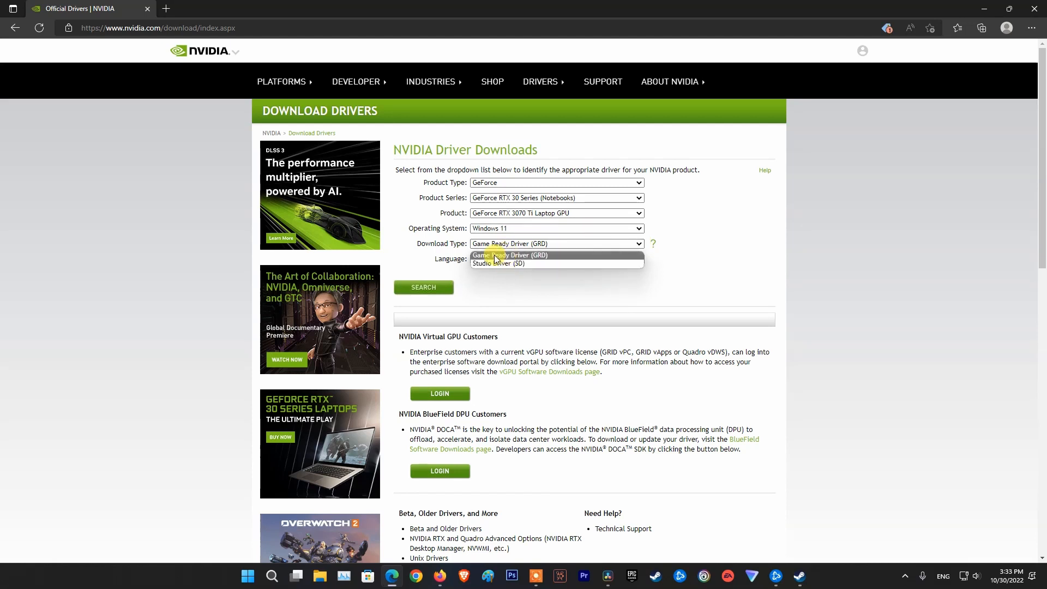
Select Game Ready Driver (GRD), search, and start downloading driver version 526.47
left_click(511, 255)
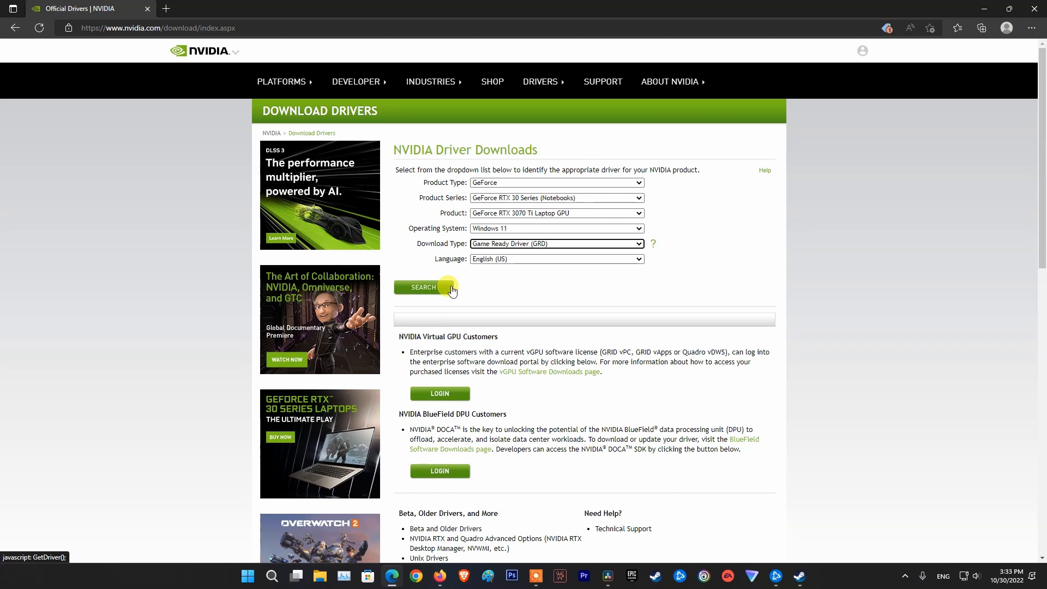
left_click(422, 287)
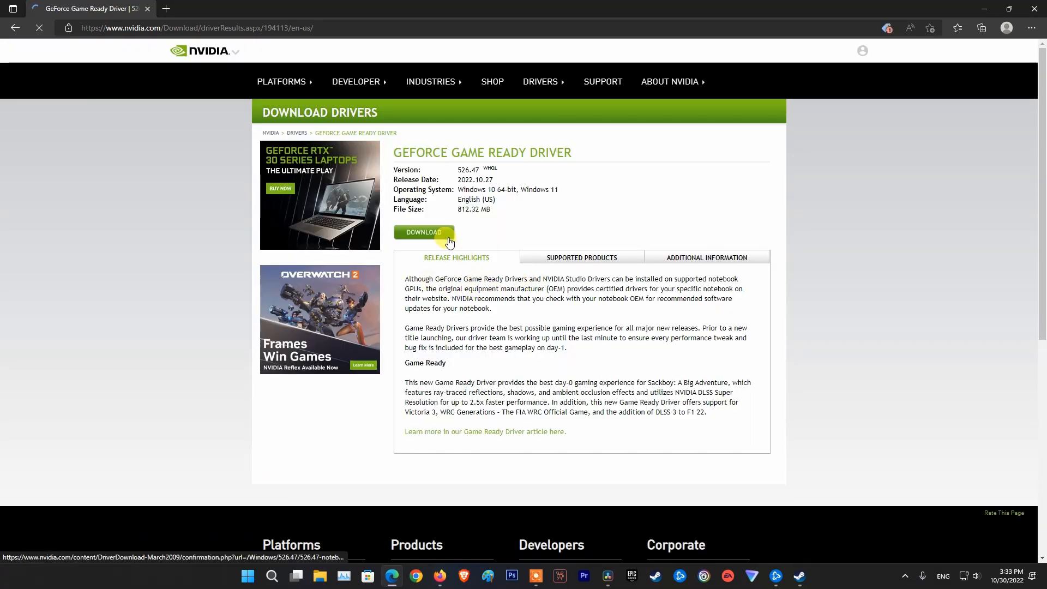
left_click(424, 233)
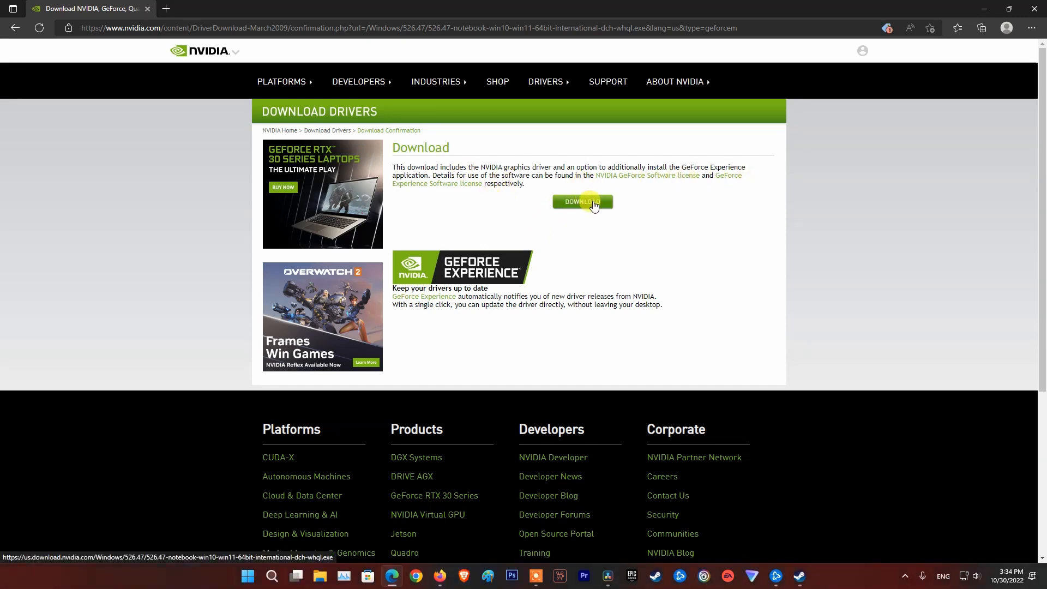
left_click(581, 202)
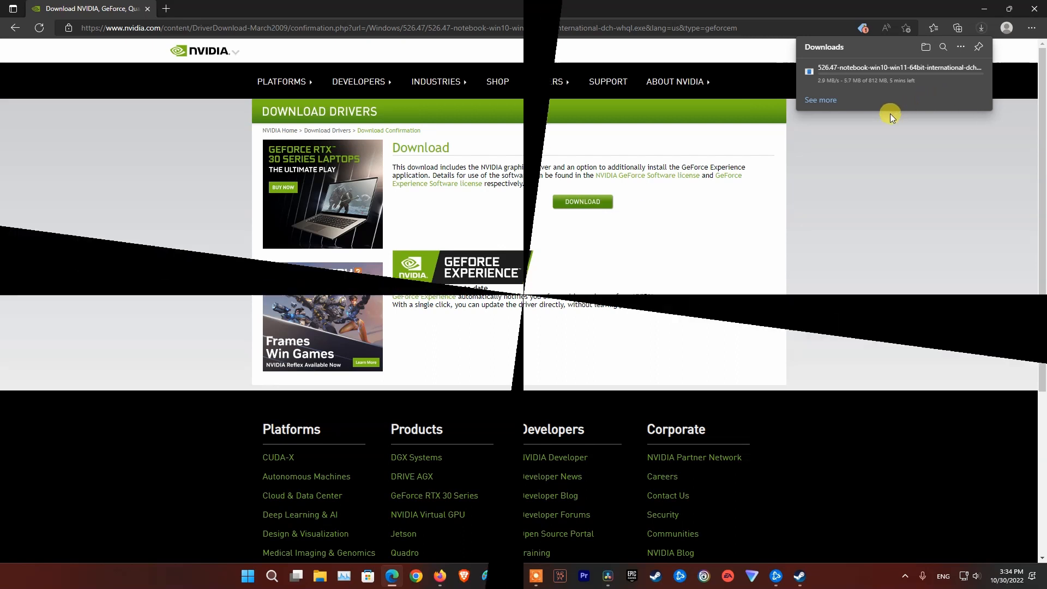